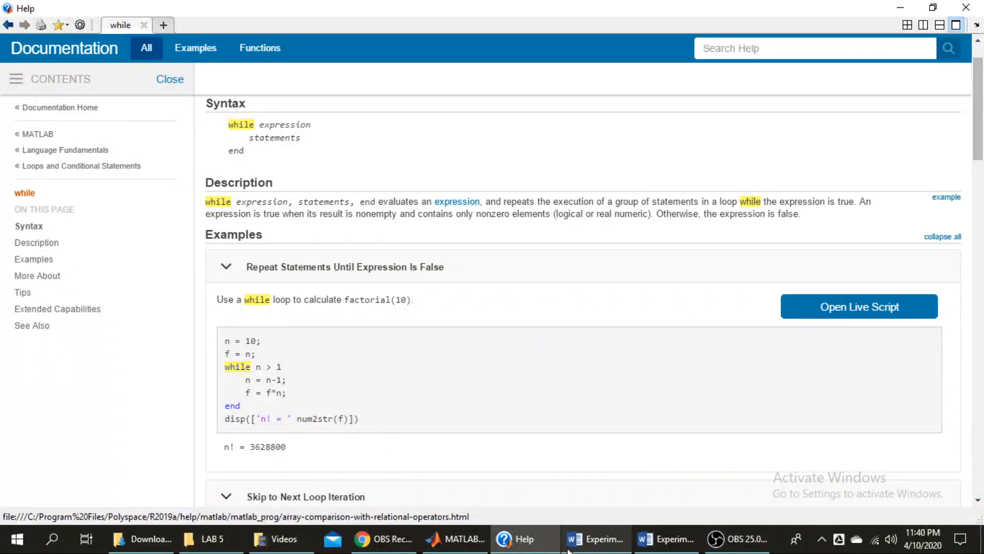
Step: Show the Word lab sheet's Task 09 transfer functions 25/(s²+4s+25) and (s−2)/(s²−25)
click(594, 539)
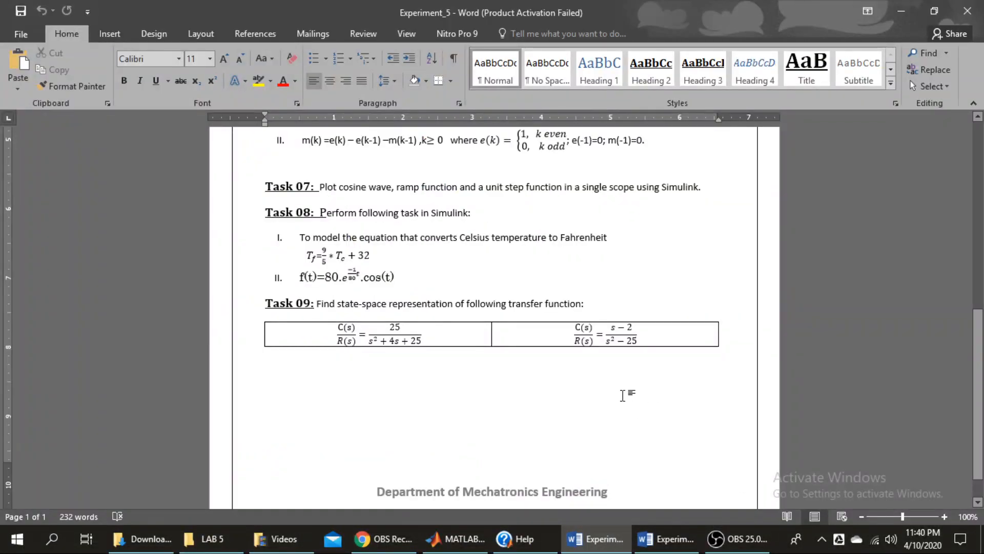
click(265, 400)
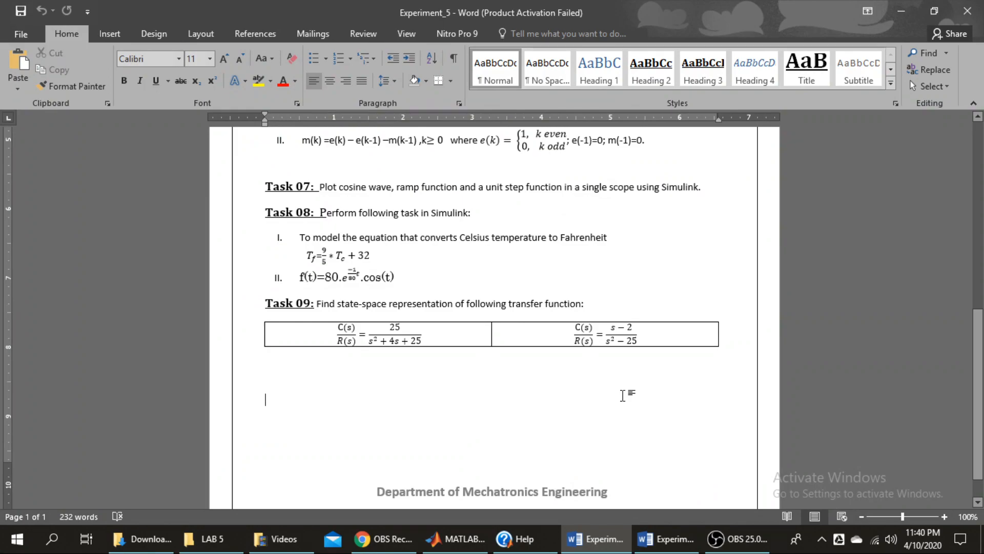
mouse_move(336, 371)
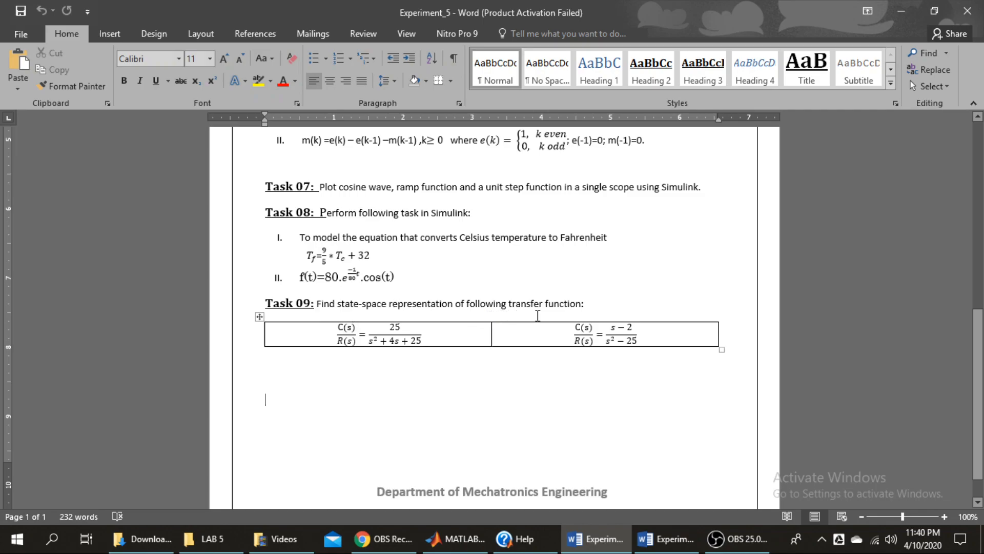
mouse_move(400, 357)
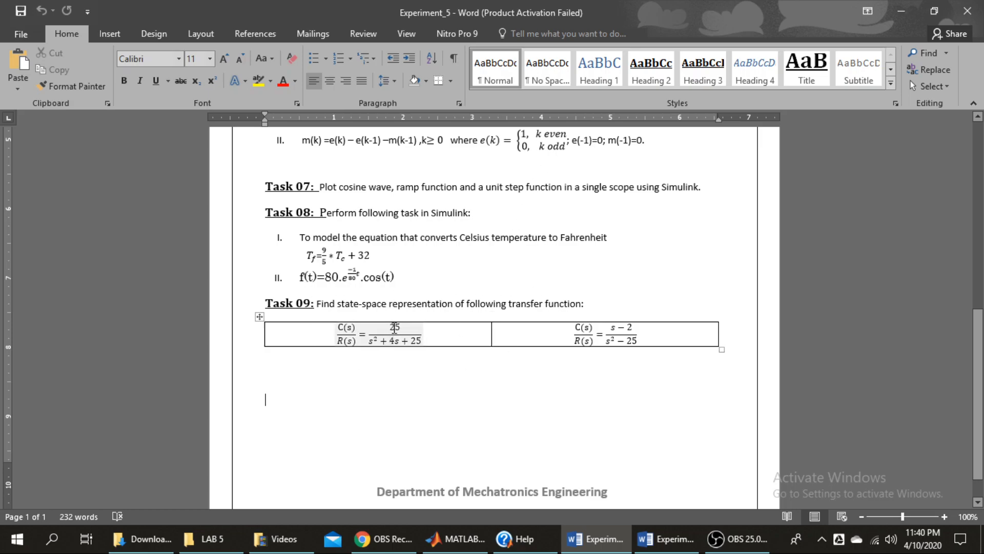
click(383, 356)
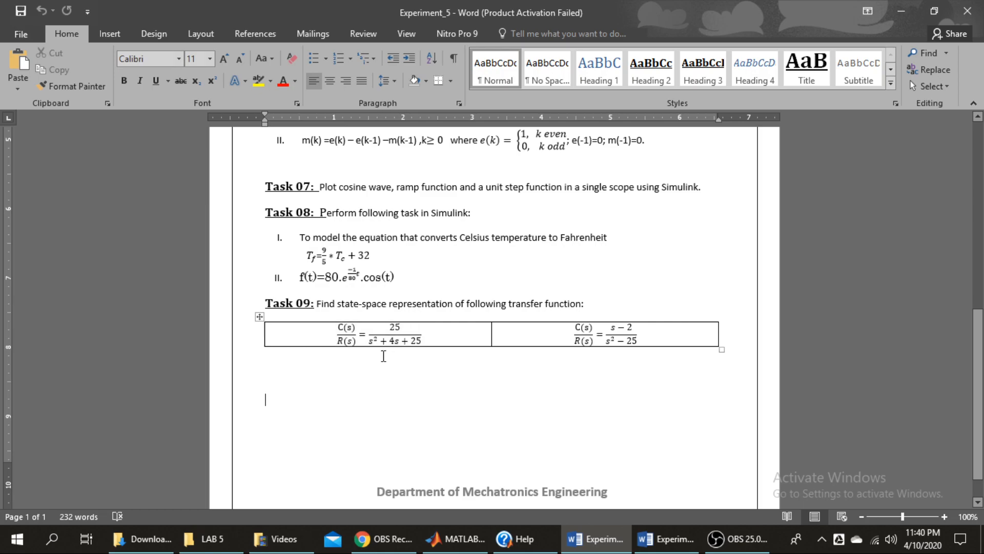
mouse_move(426, 362)
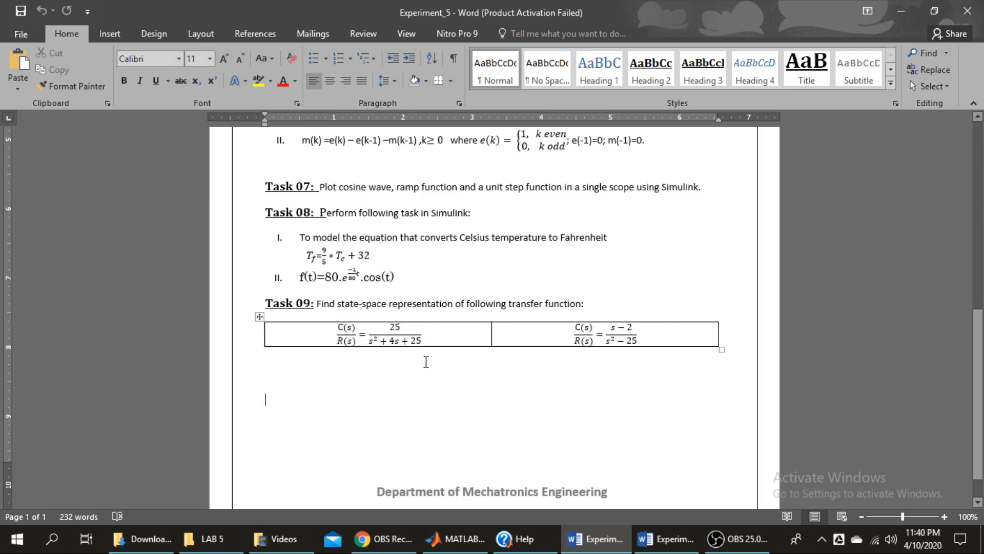
click(523, 538)
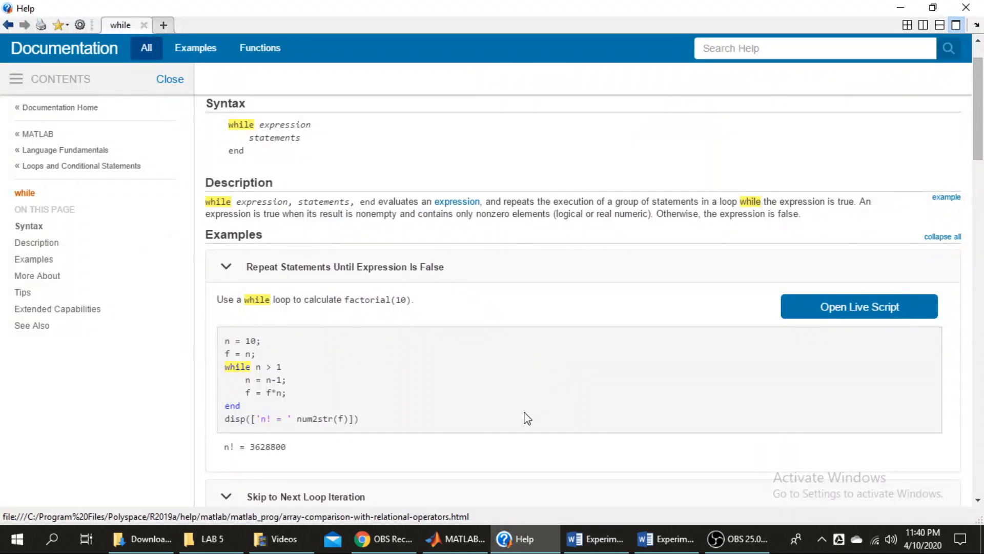
click(594, 538)
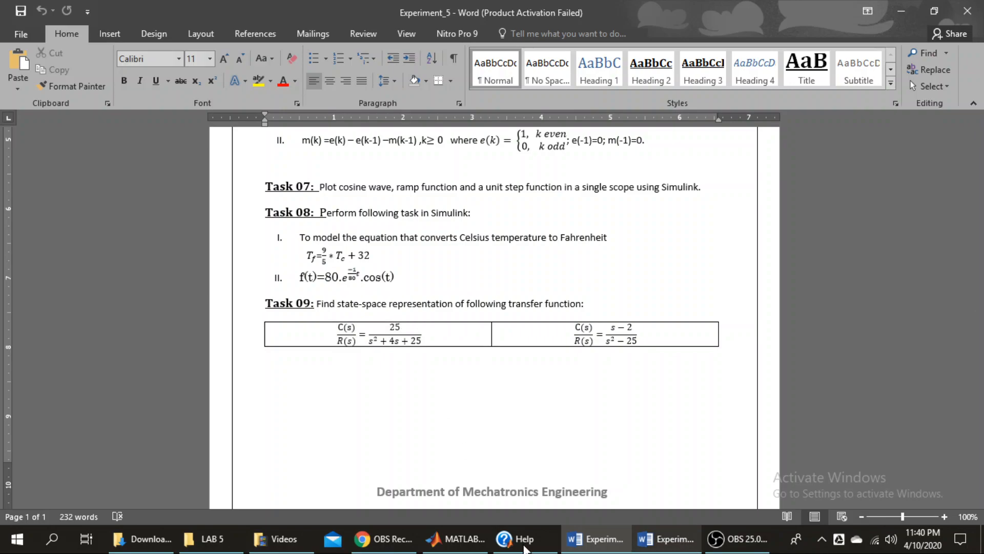
Step: Enter the numerator n=[25] on the script's first line, checking the lab sheet
click(455, 538)
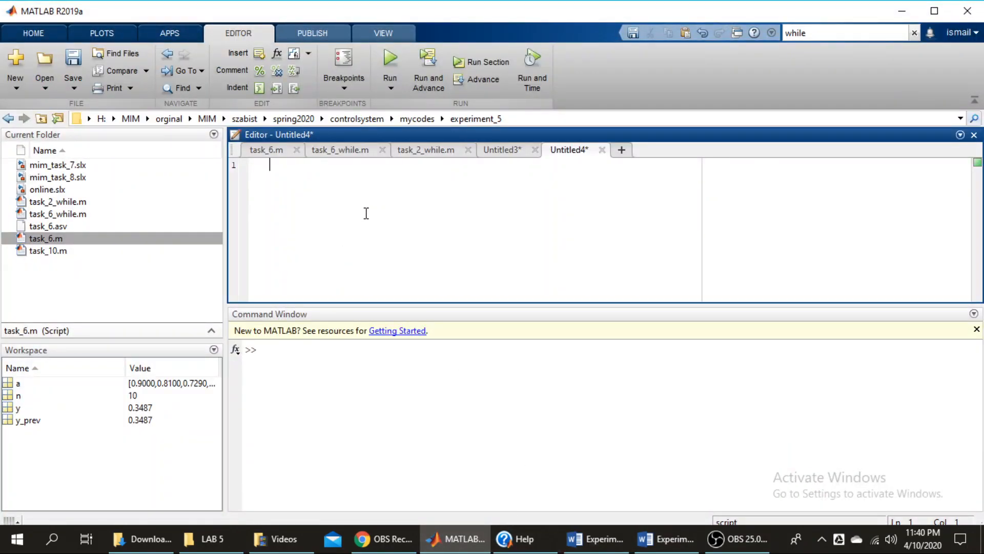
text(n=)
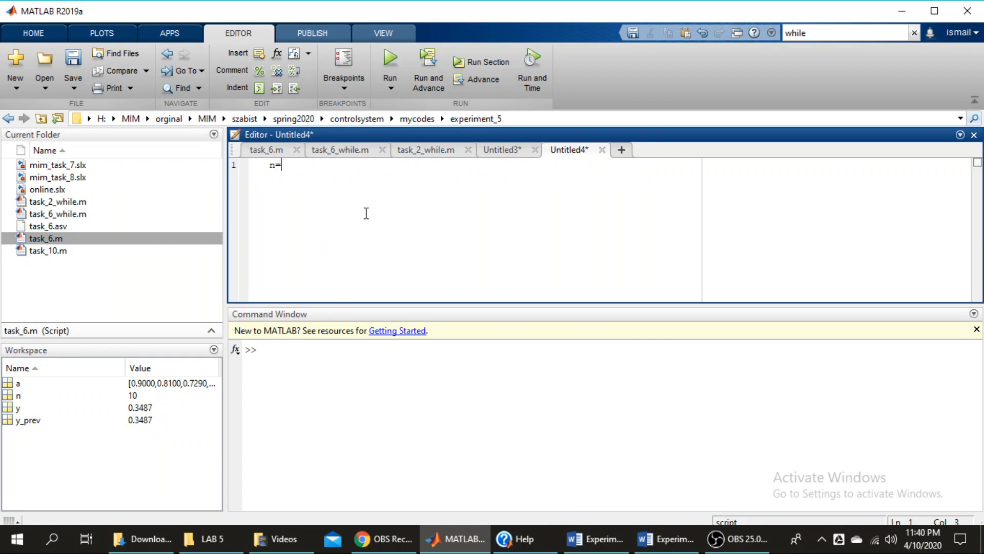
text([])
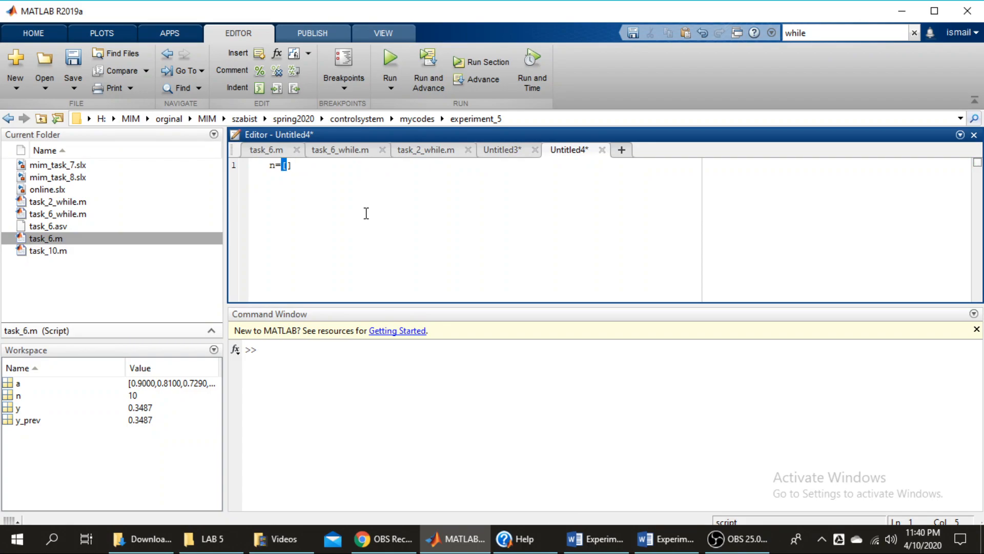
click(594, 539)
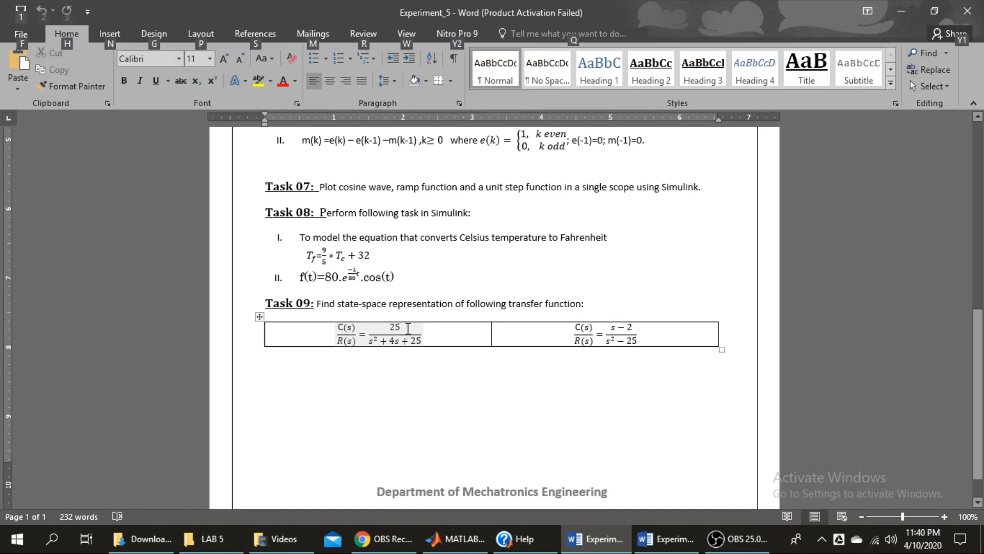
click(453, 539)
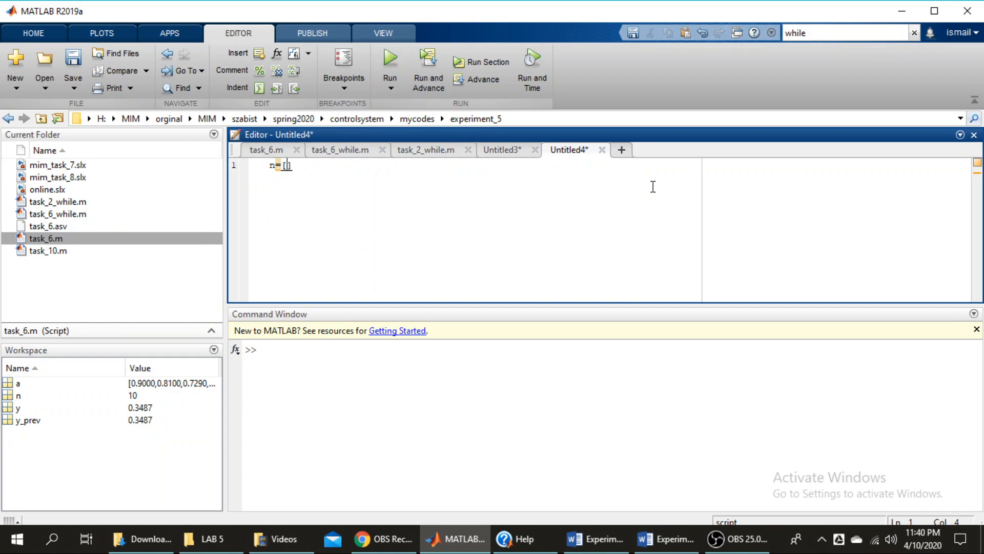
text(25)
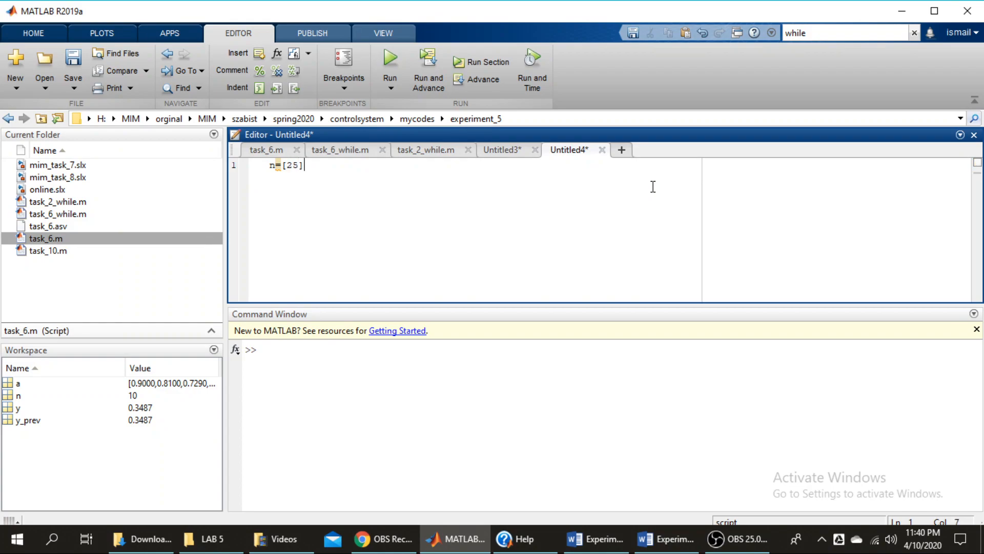
Step: Enter the denominator d=[1 4 25] on the second line, checking the lab sheet
click(593, 539)
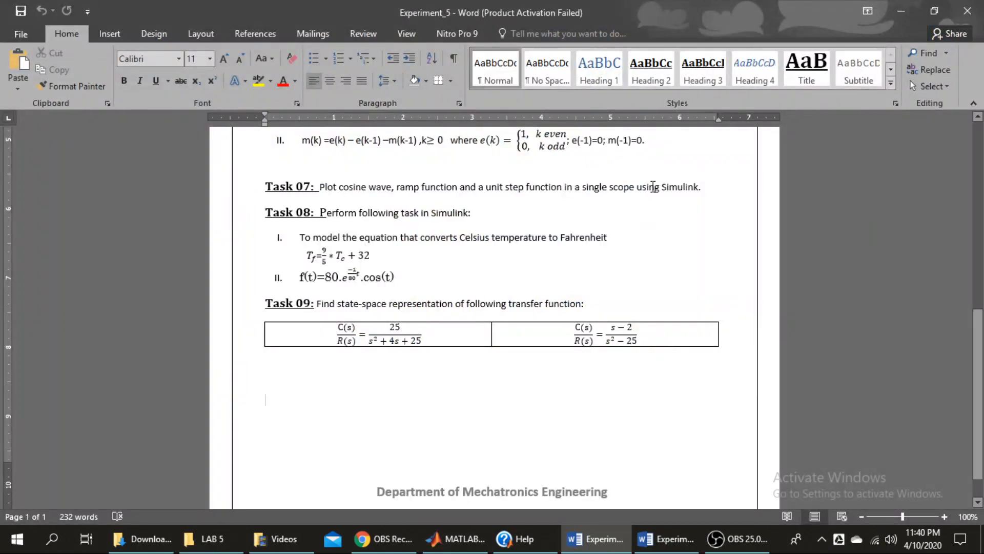
click(266, 400)
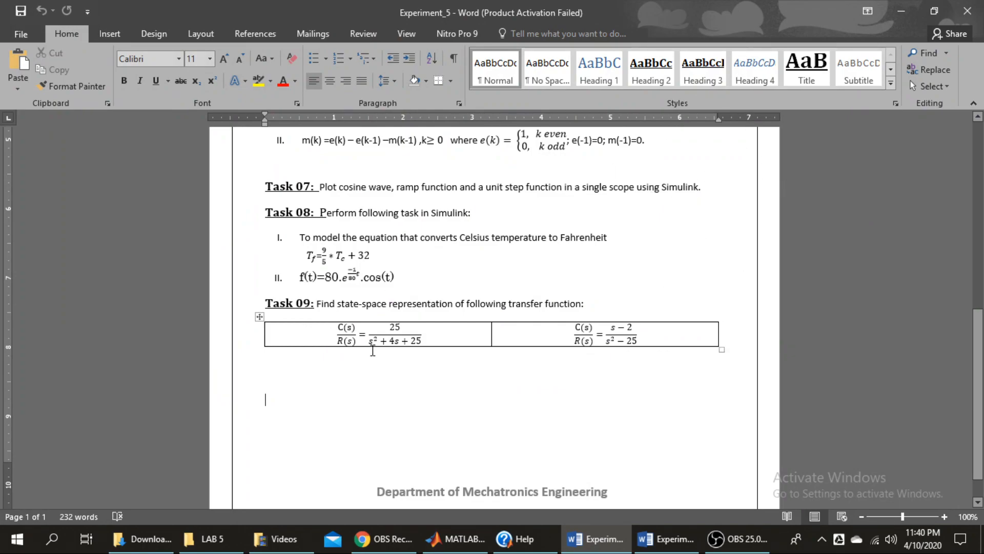
click(455, 538)
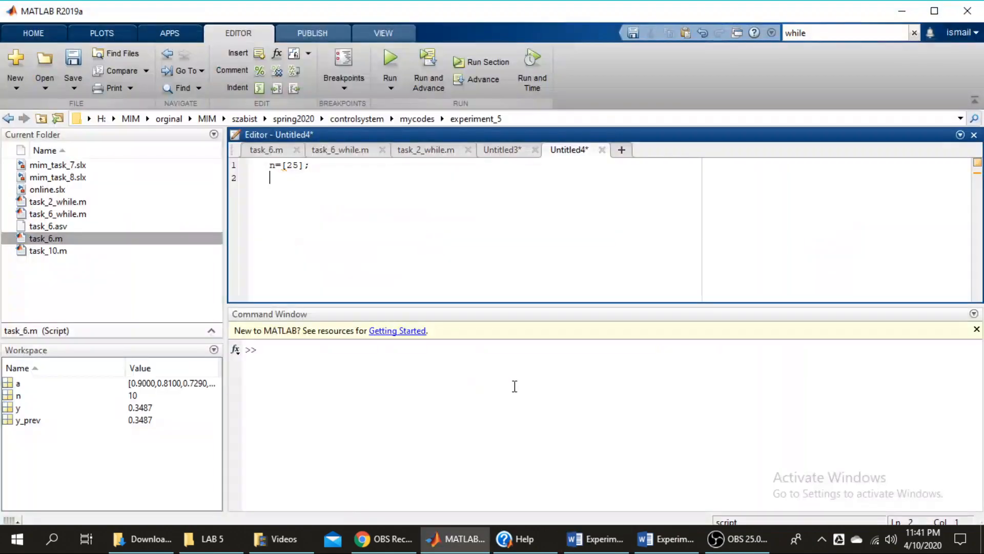
text(d=)
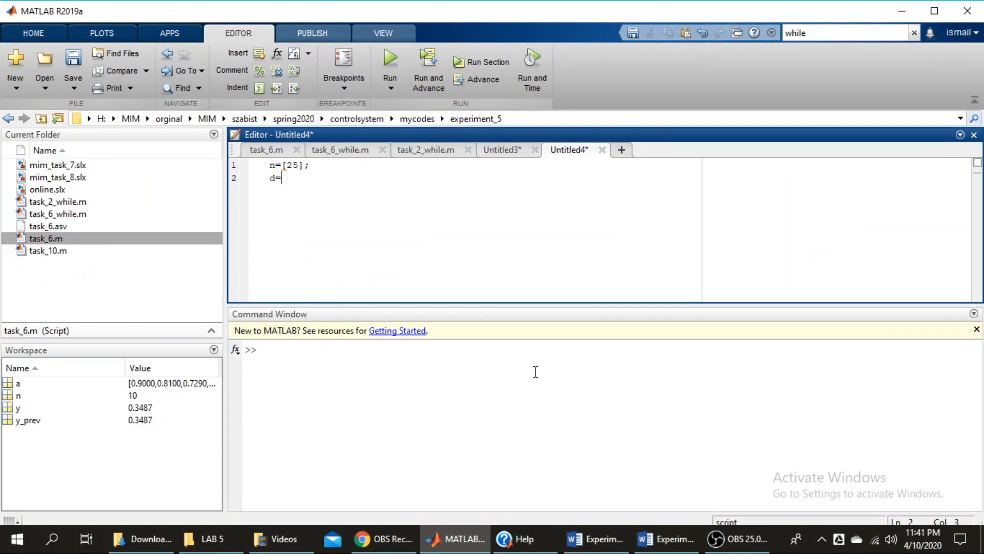
text([1)
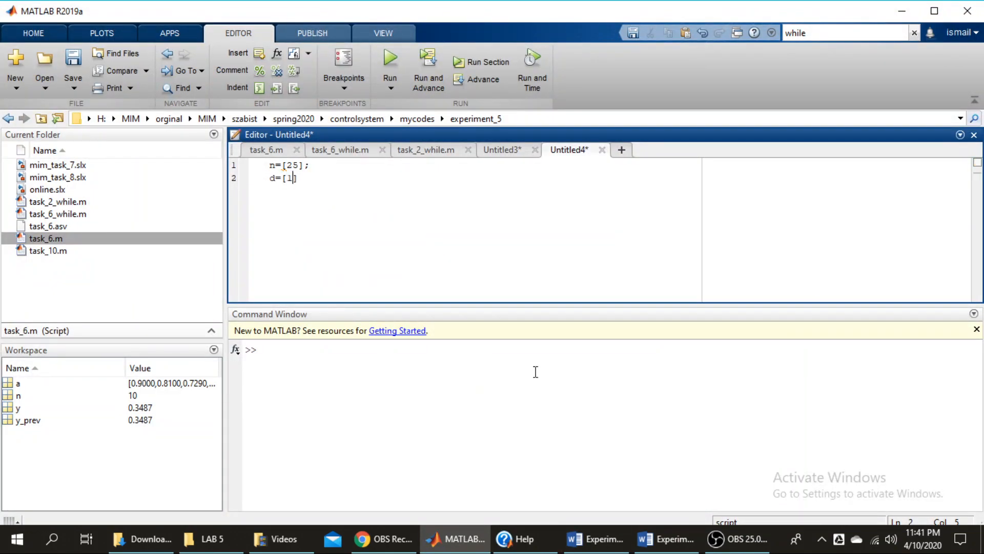
text(4 25])
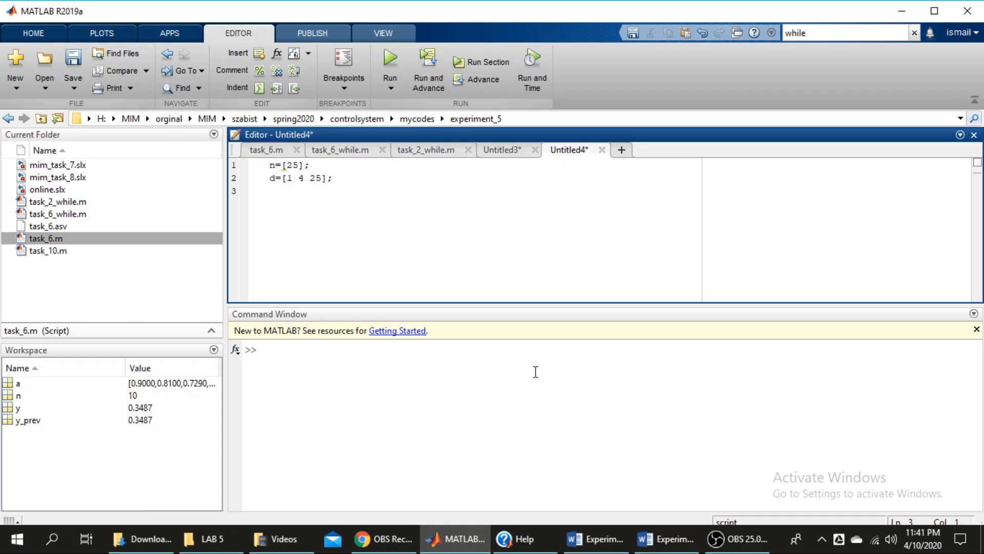
Step: Write t=tf(n,d) on line 3 of the script
text(tf)
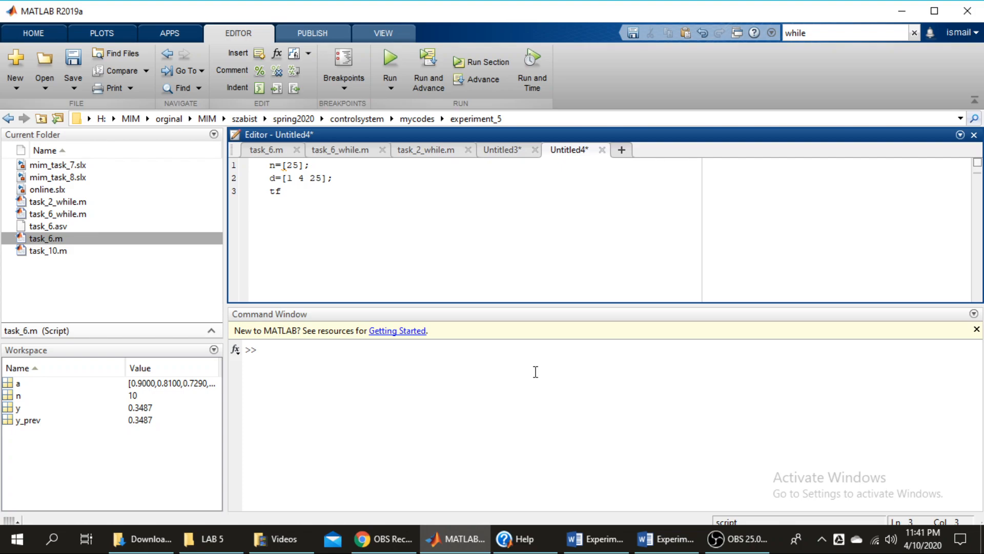
text(())
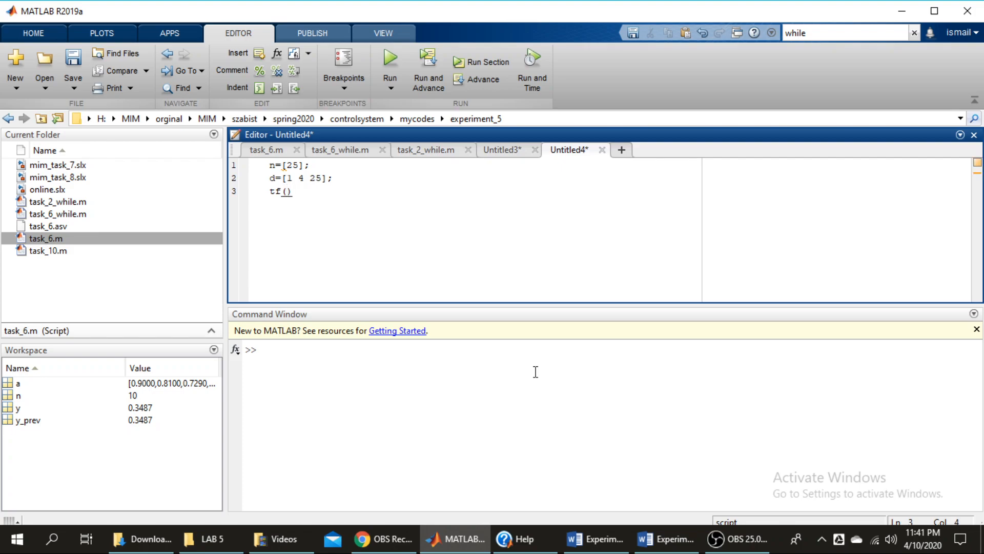
text(n)
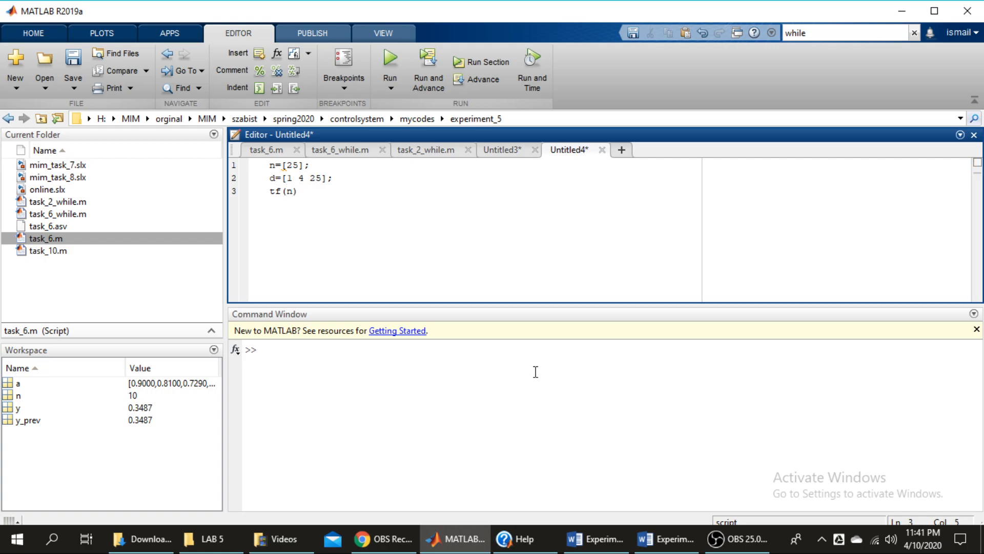
text(,d)
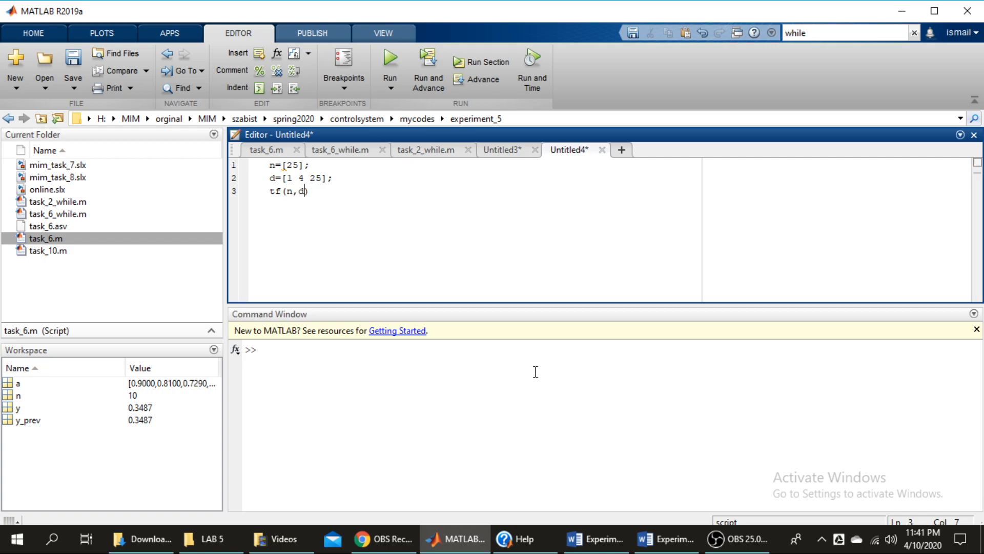
text(t)
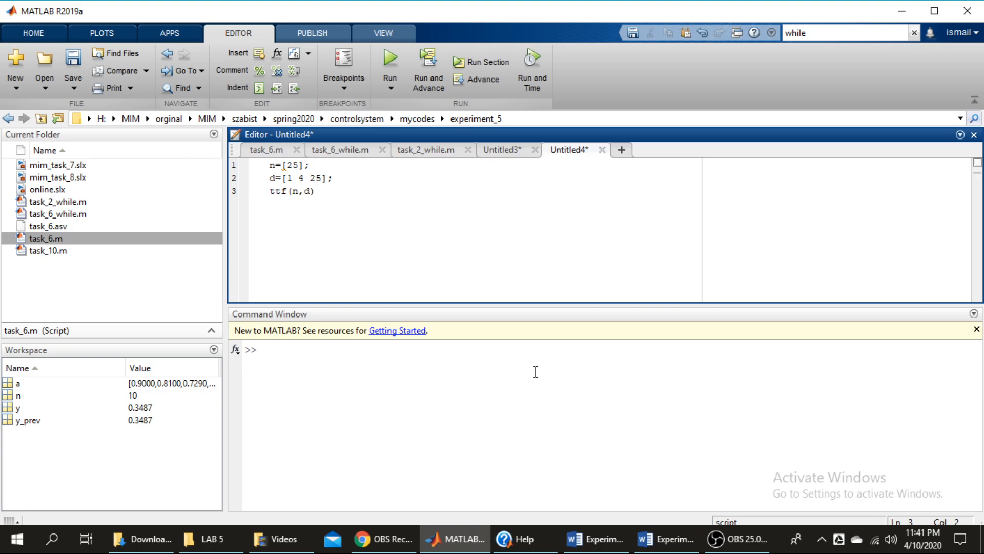
text(t=tf(n,d))
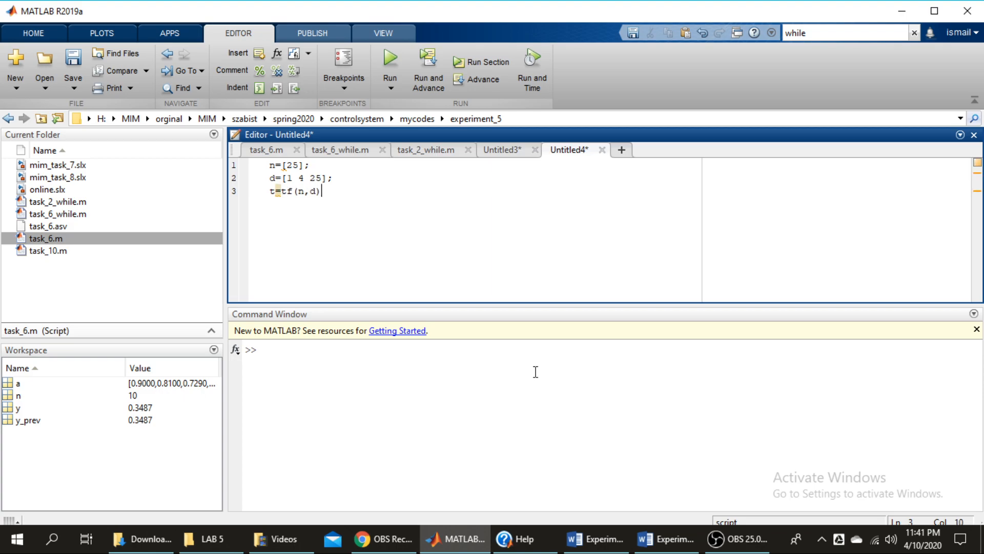
Step: Run the section to display the transfer function 25/(s^2 + 4s + 25)
double_click(295, 191)
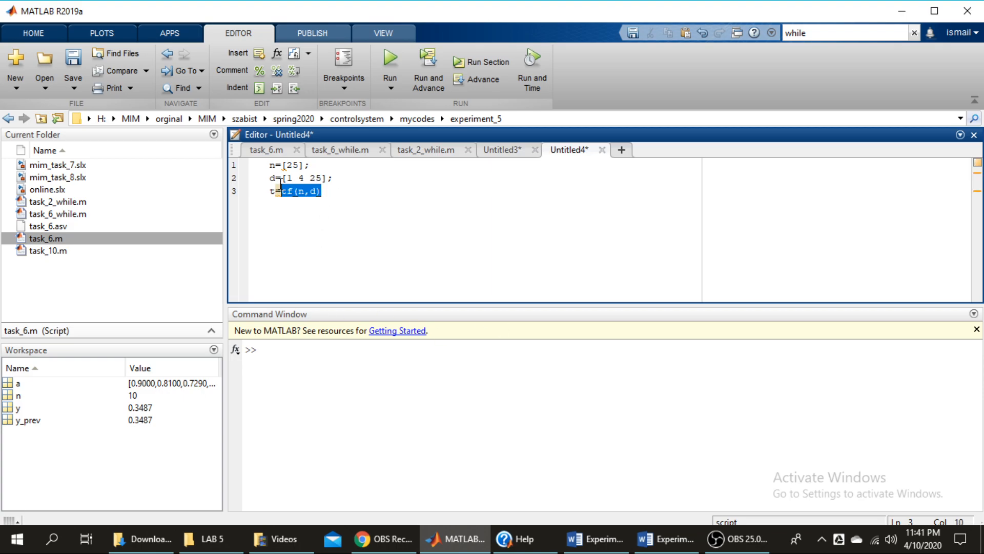
click(481, 62)
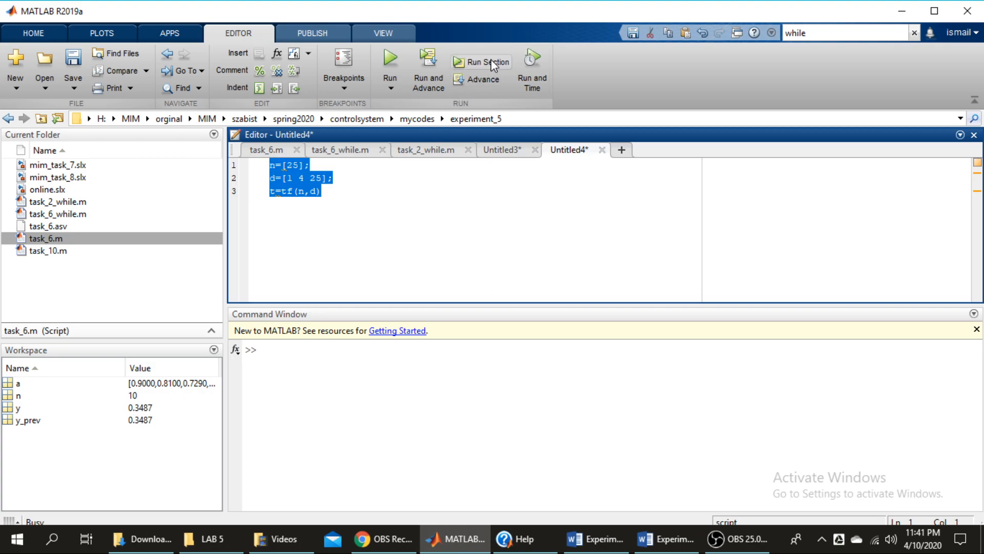
click(389, 60)
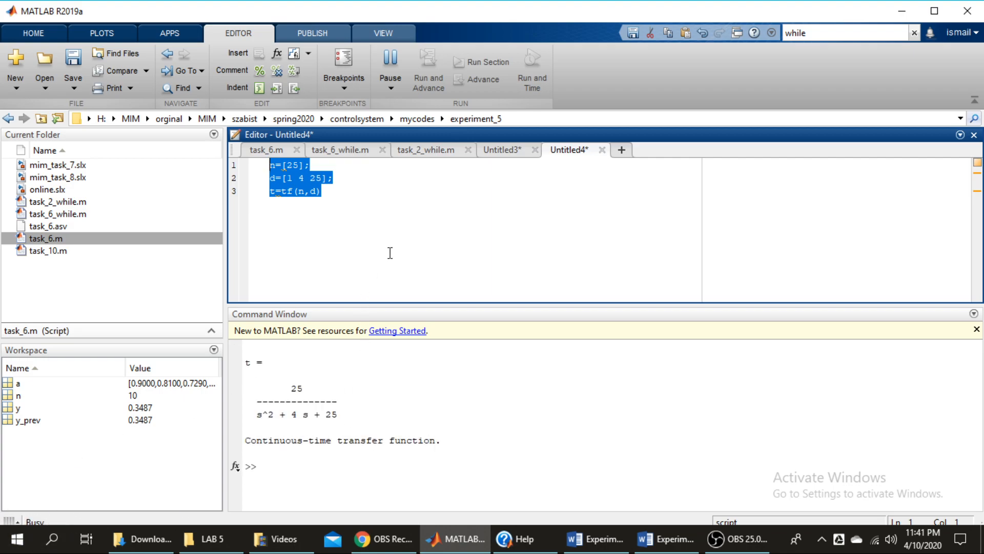
click(389, 66)
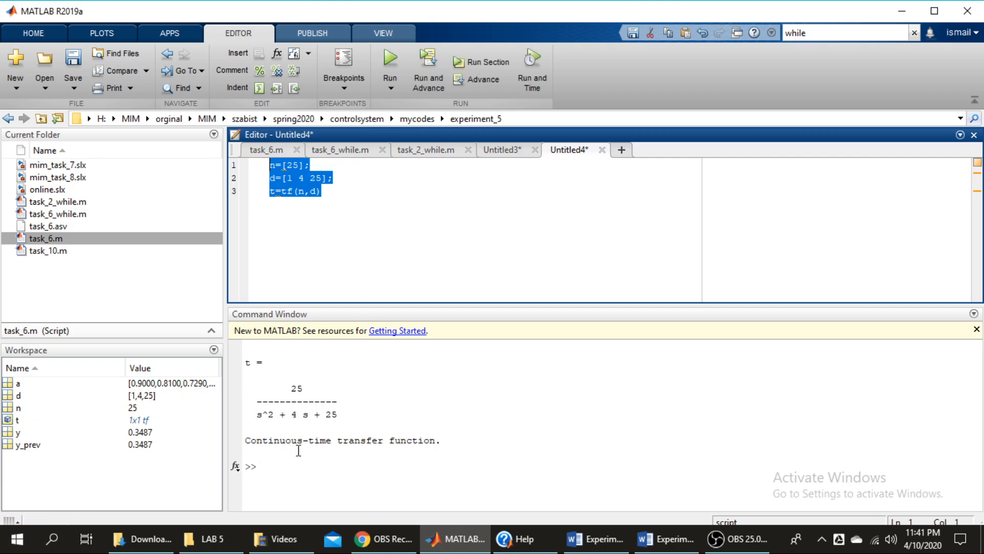
click(595, 539)
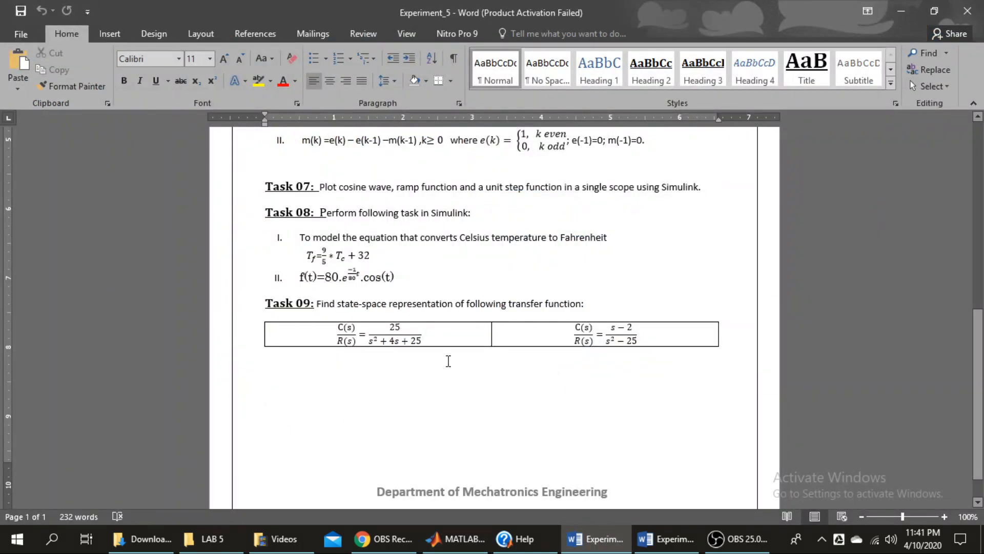
click(453, 539)
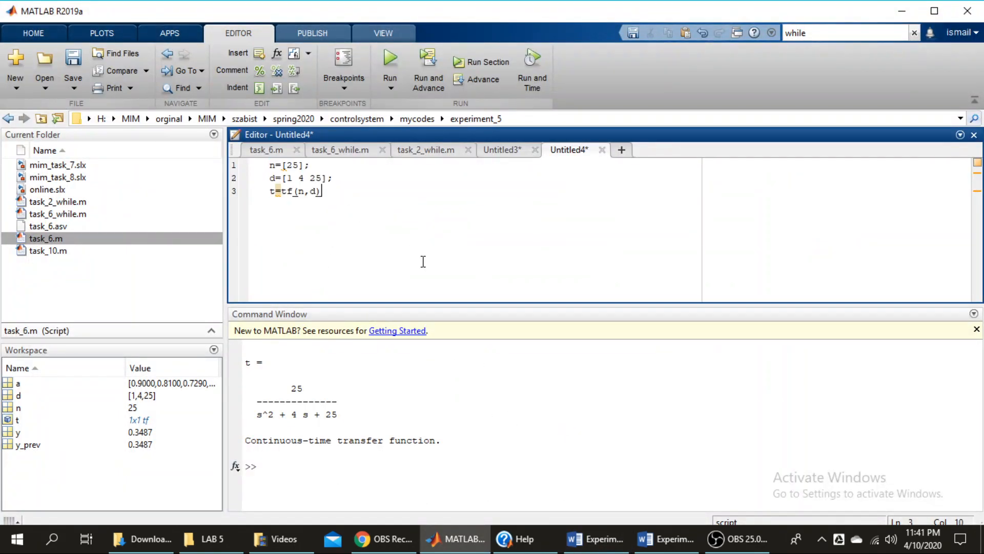
click(525, 538)
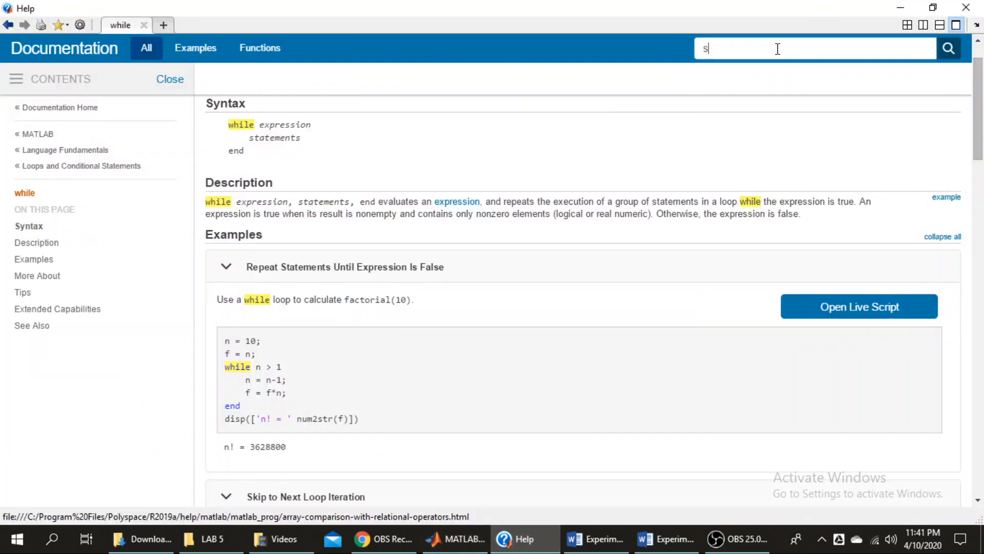
Step: Search Help for tf2ss and open its reference page showing [A,B,C,D] = tf2ss(b,a)
text(s2)
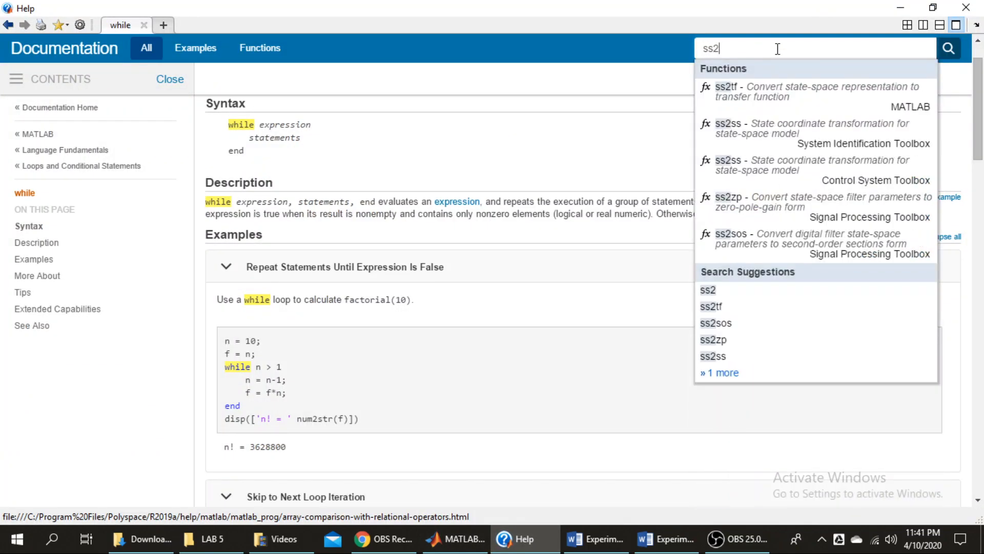
click(712, 306)
text(t)
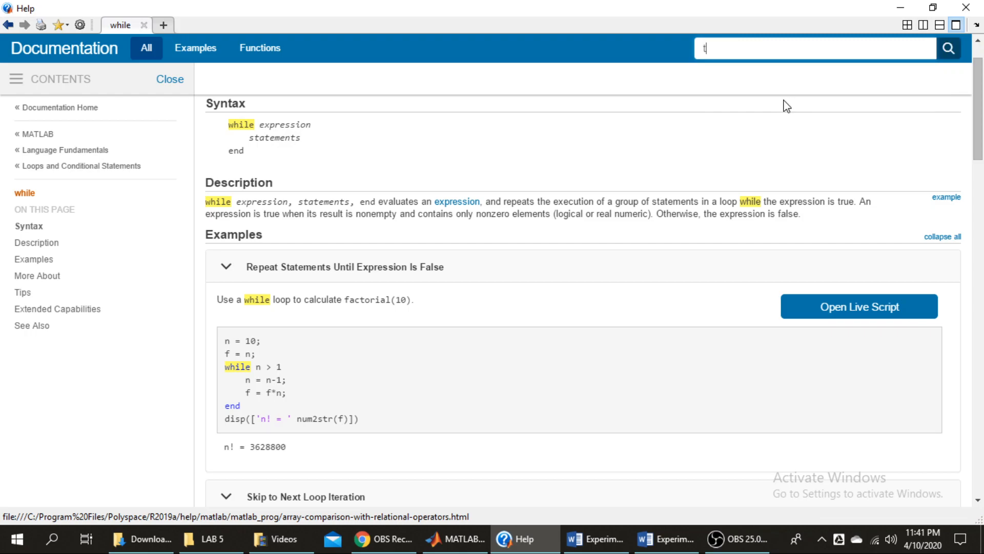
text(f2ss)
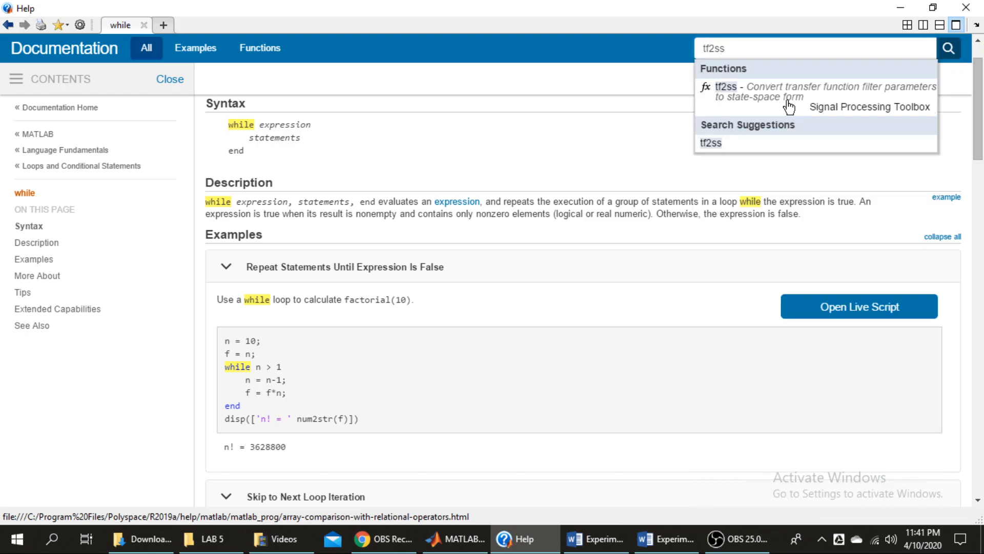
mouse_move(866, 100)
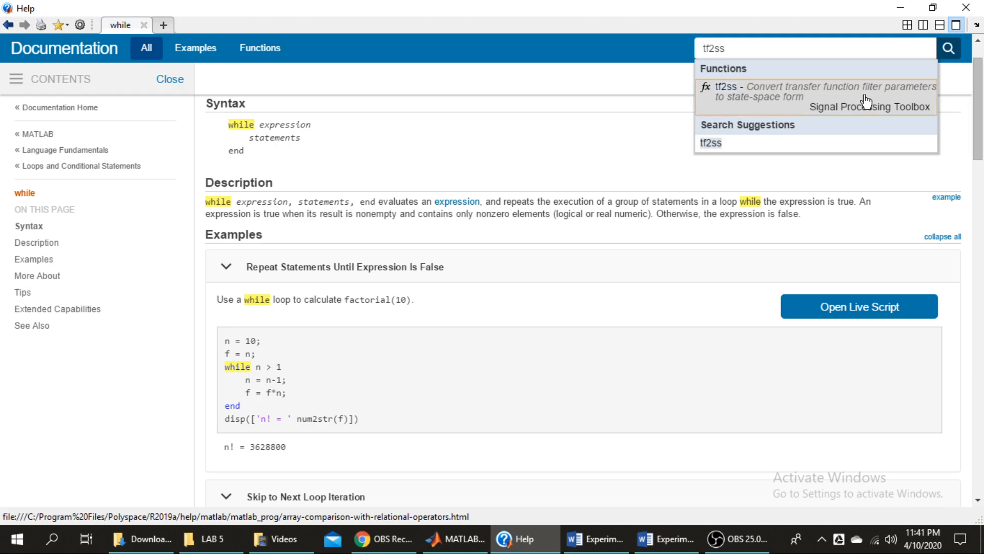
click(816, 91)
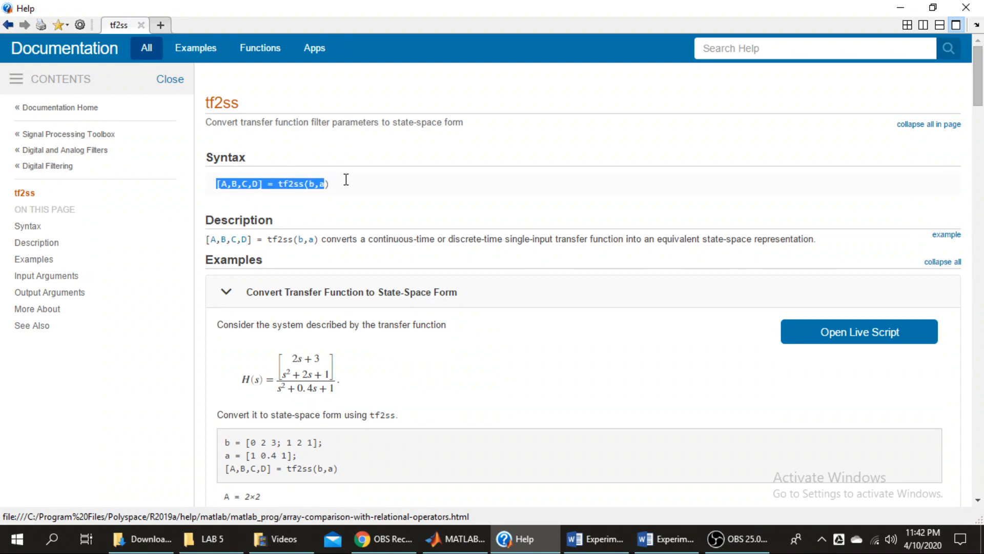
click(455, 539)
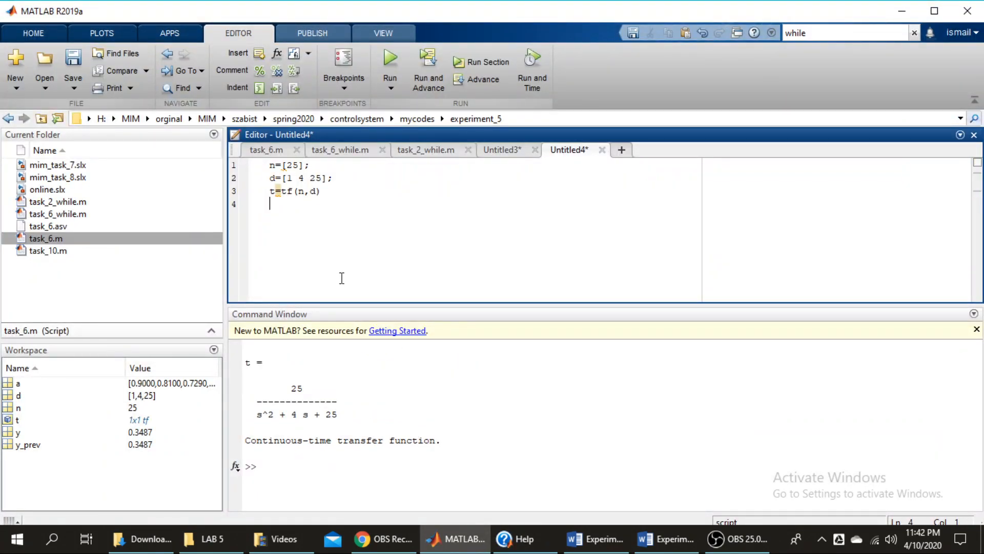
Step: Add [A,B,C,D] = tf2ss(n,d) on line 4 and run it to show the A, B, C, D matrices
text([A,B,C,D] = tf2ss(b,a))
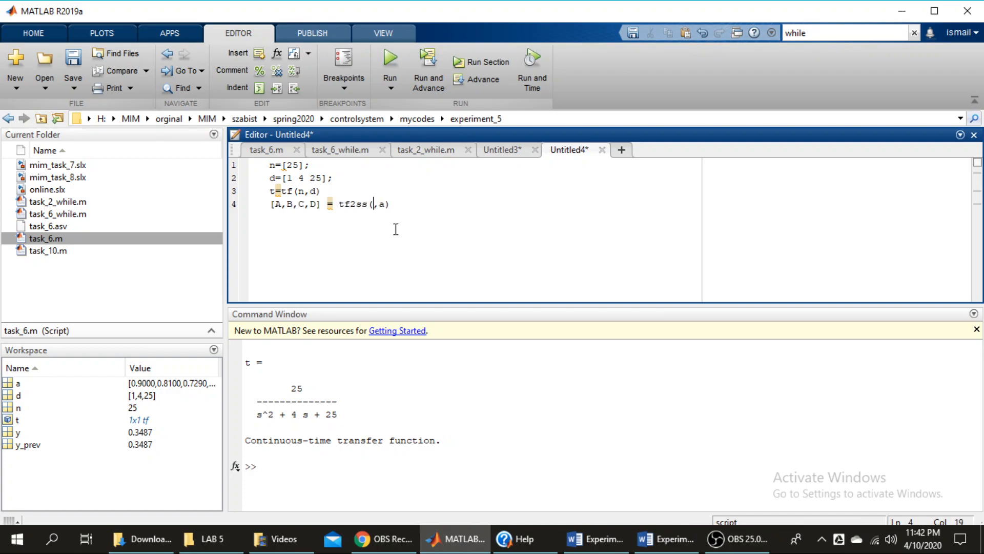
text(n,)
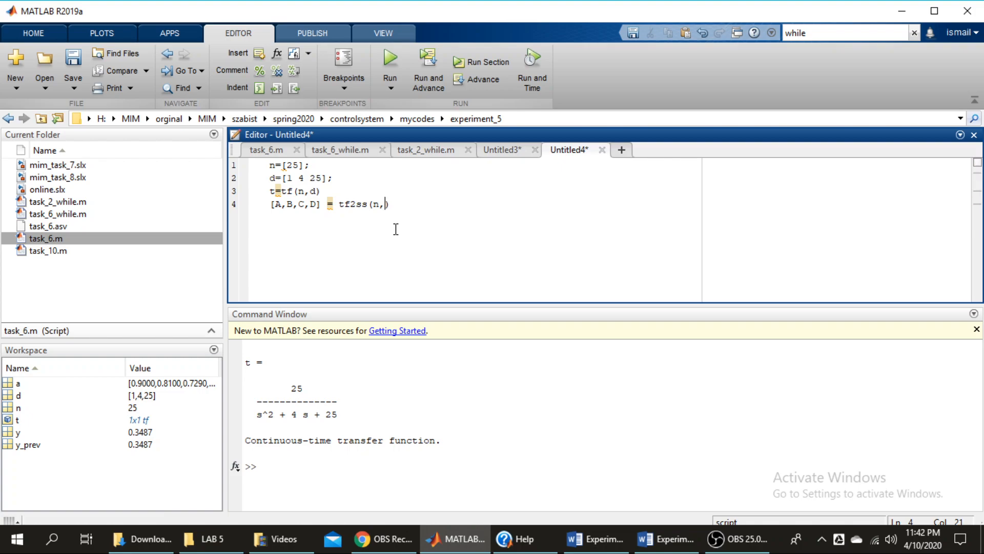
text(d))
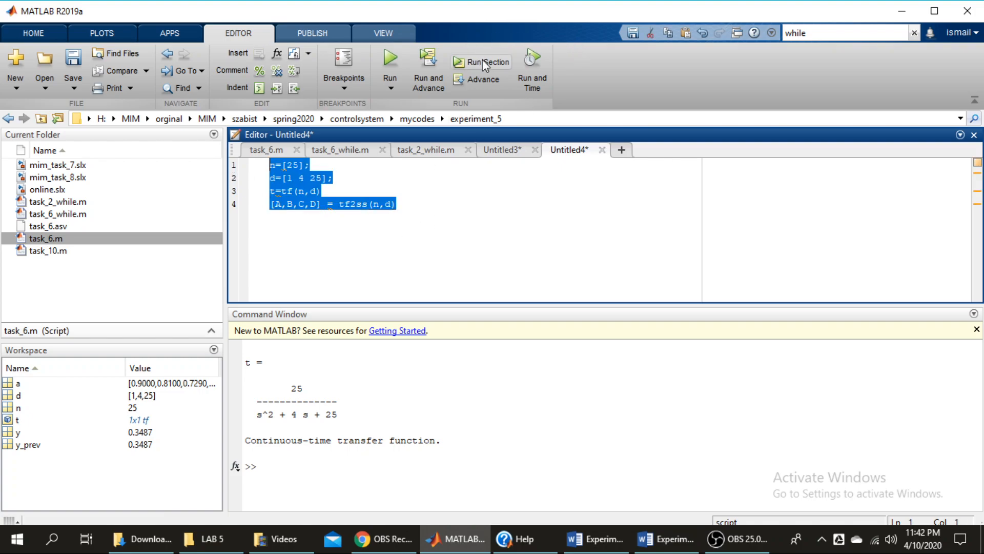
click(482, 62)
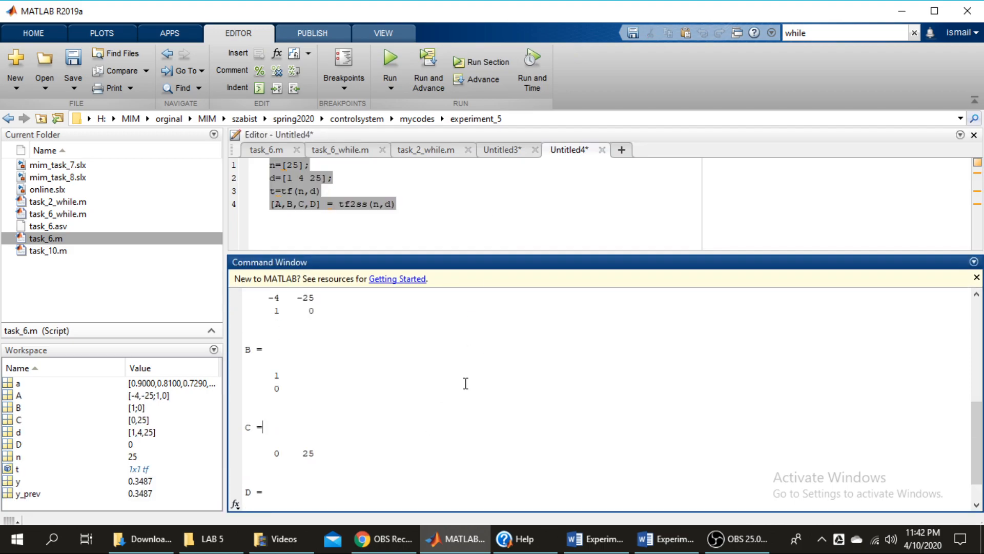
scroll(up, 3)
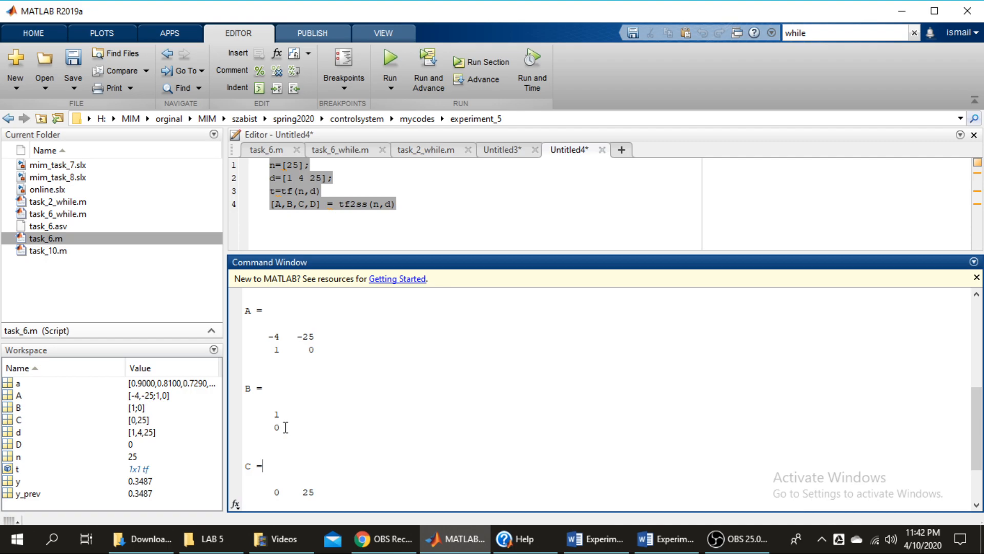